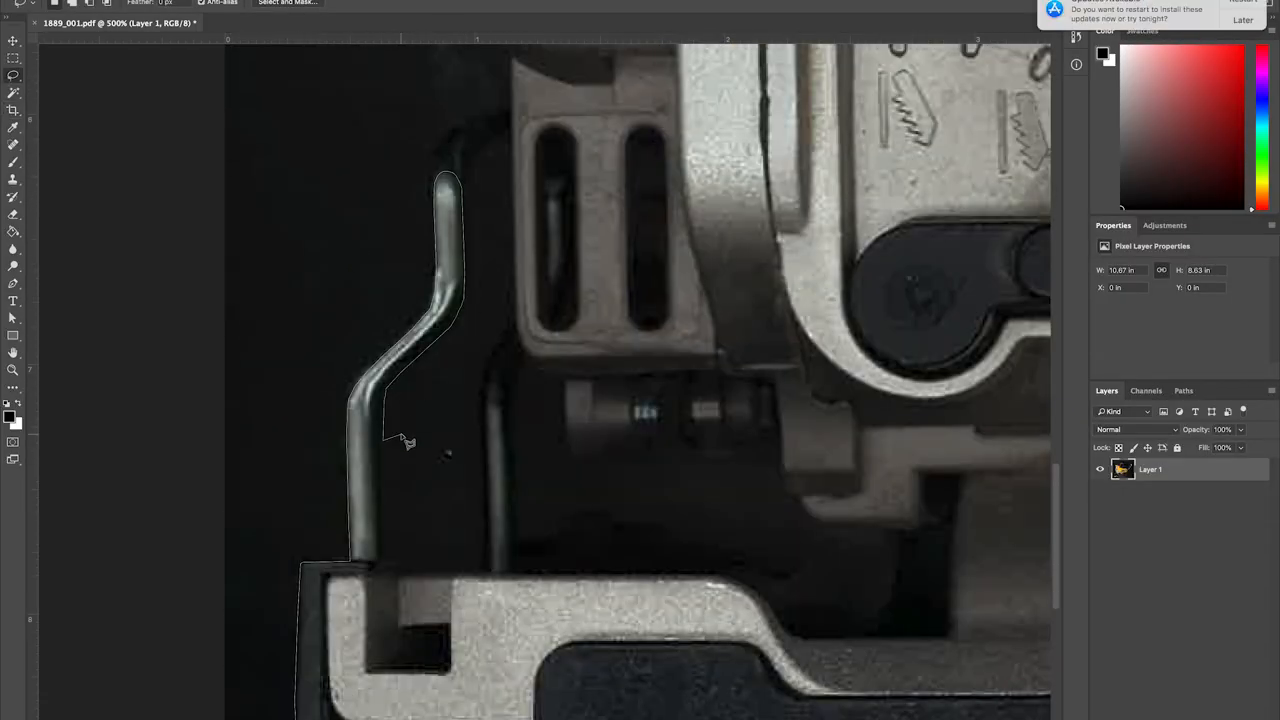
Trace a selection along the saw's metal guide rod.
left_click_drag(404, 442, 816, 570)
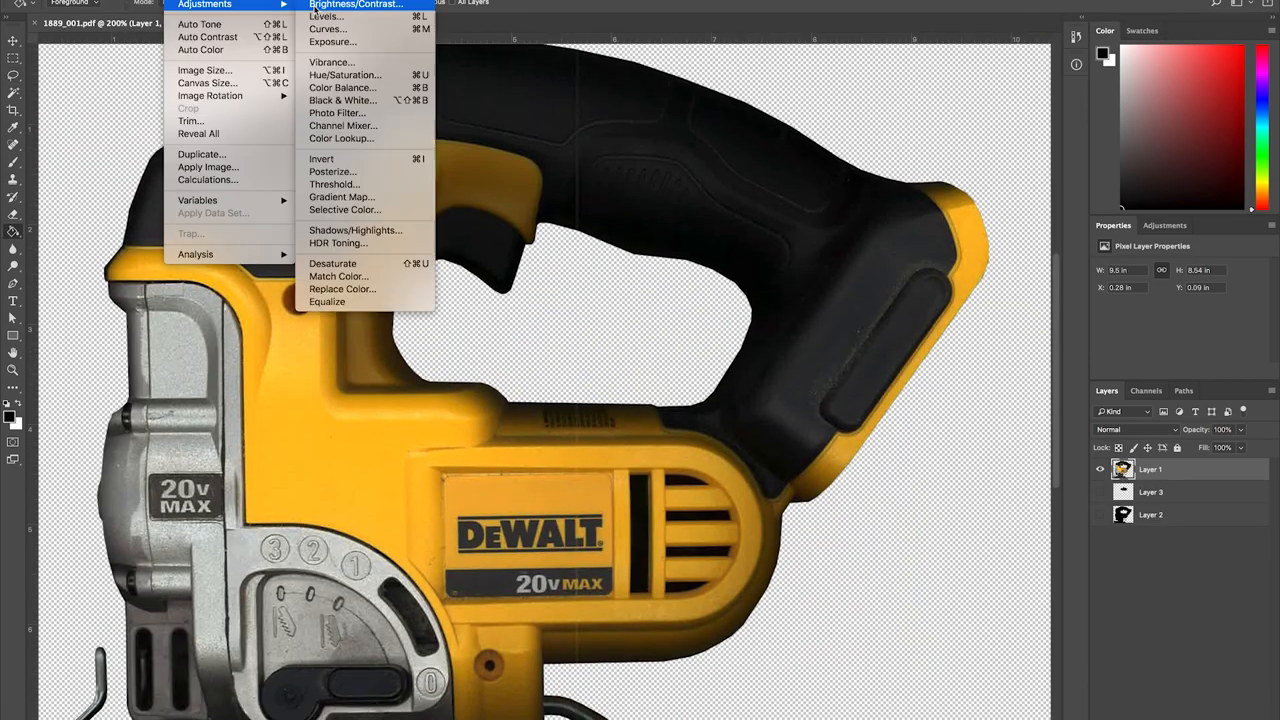
Lighten and desaturate the masked duplicate layer so the saw looks washed out.
left_click(358, 4)
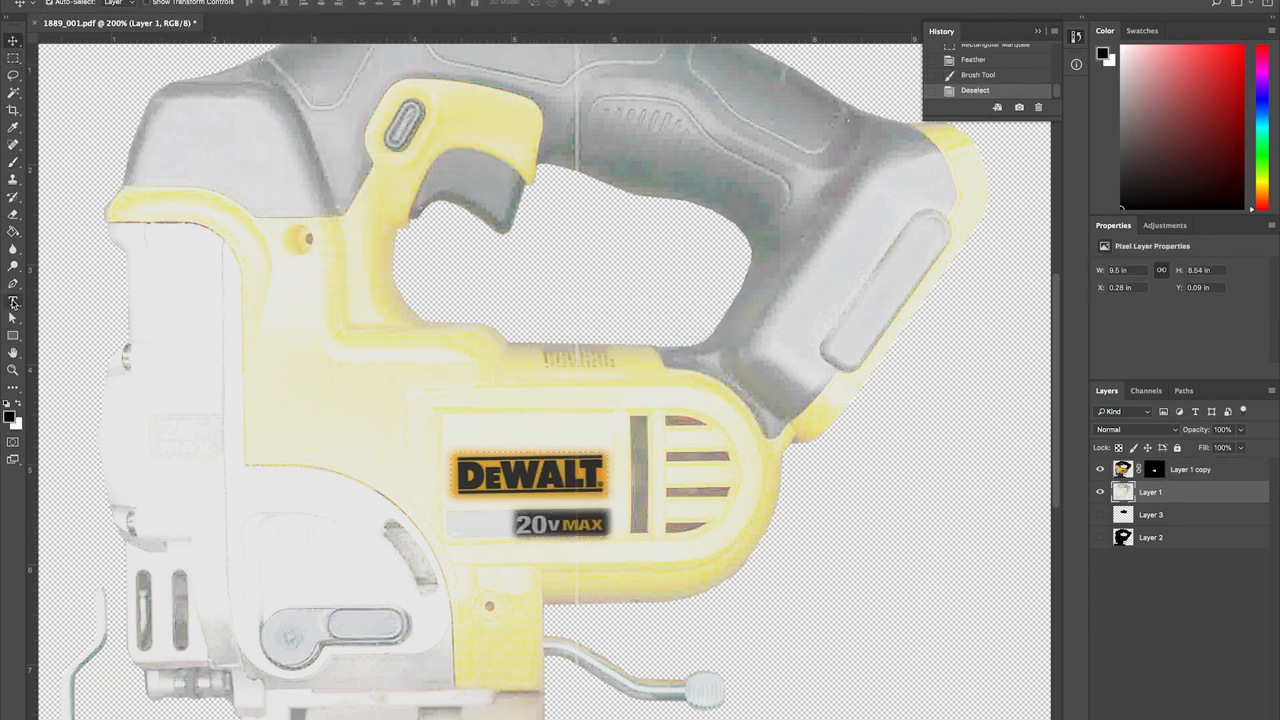
Add the title 'DeWALT Cordless Jig Saw' and position it over the left side of the saw.
left_click(12, 300)
type("DeWALT Cordless Jig Saw")
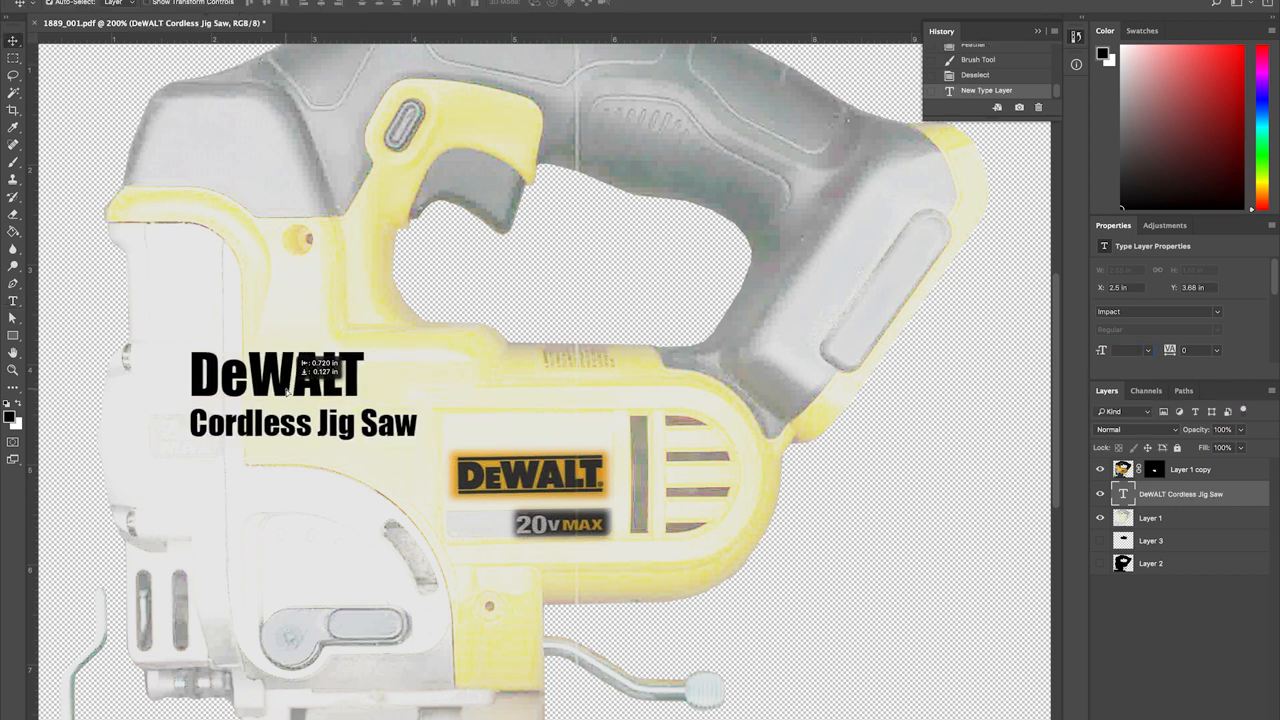
left_click_drag(276, 390, 410, 424)
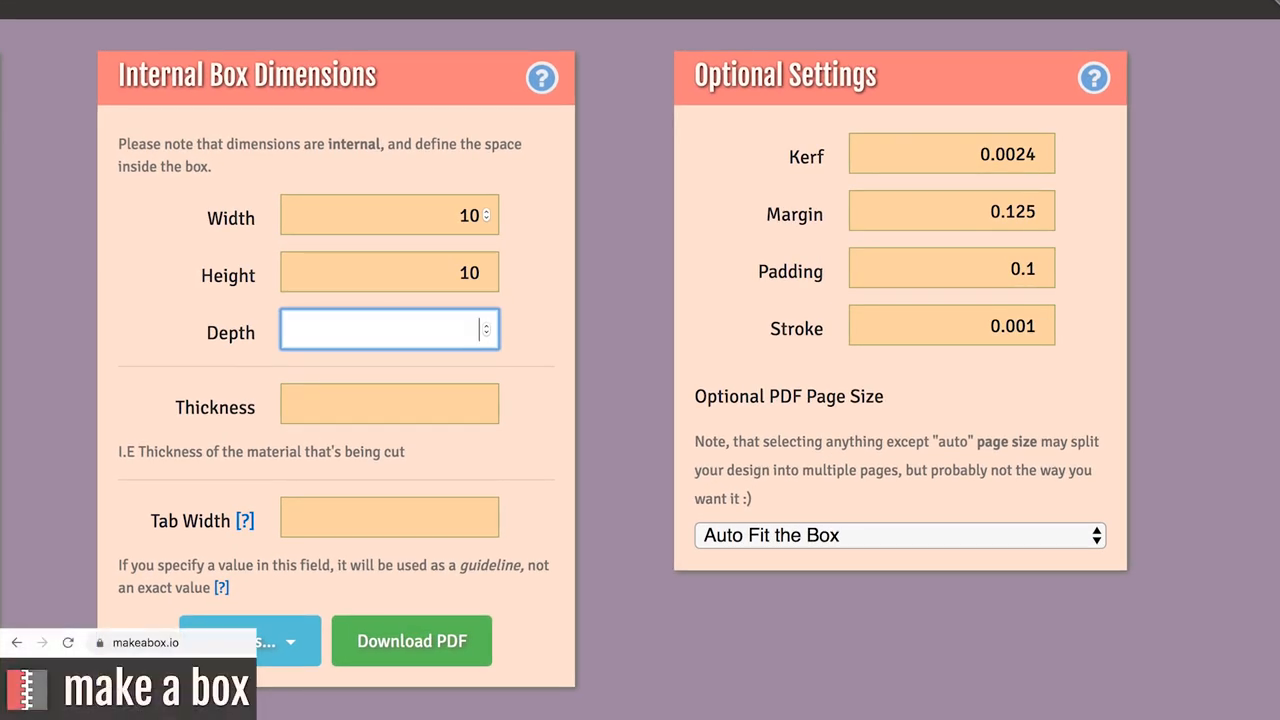
Set box depth to 3.5 and download the box cut paths as PDF.
type("3.5")
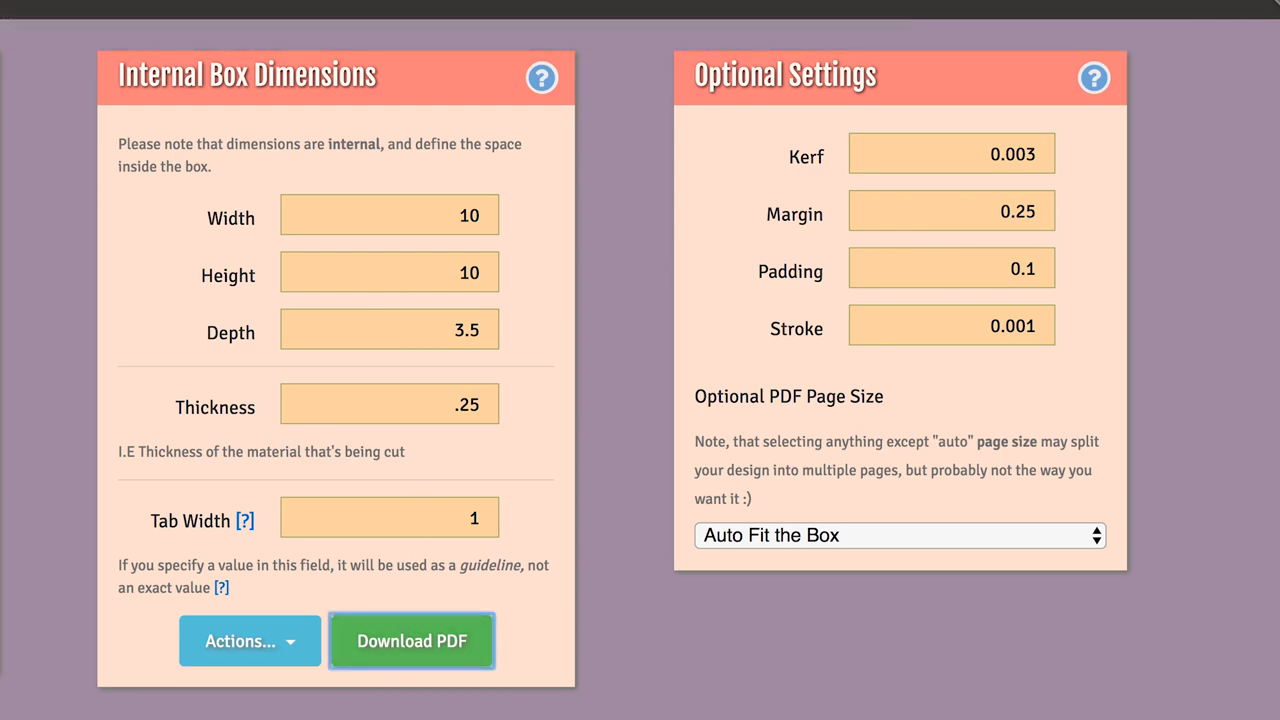
left_click(412, 640)
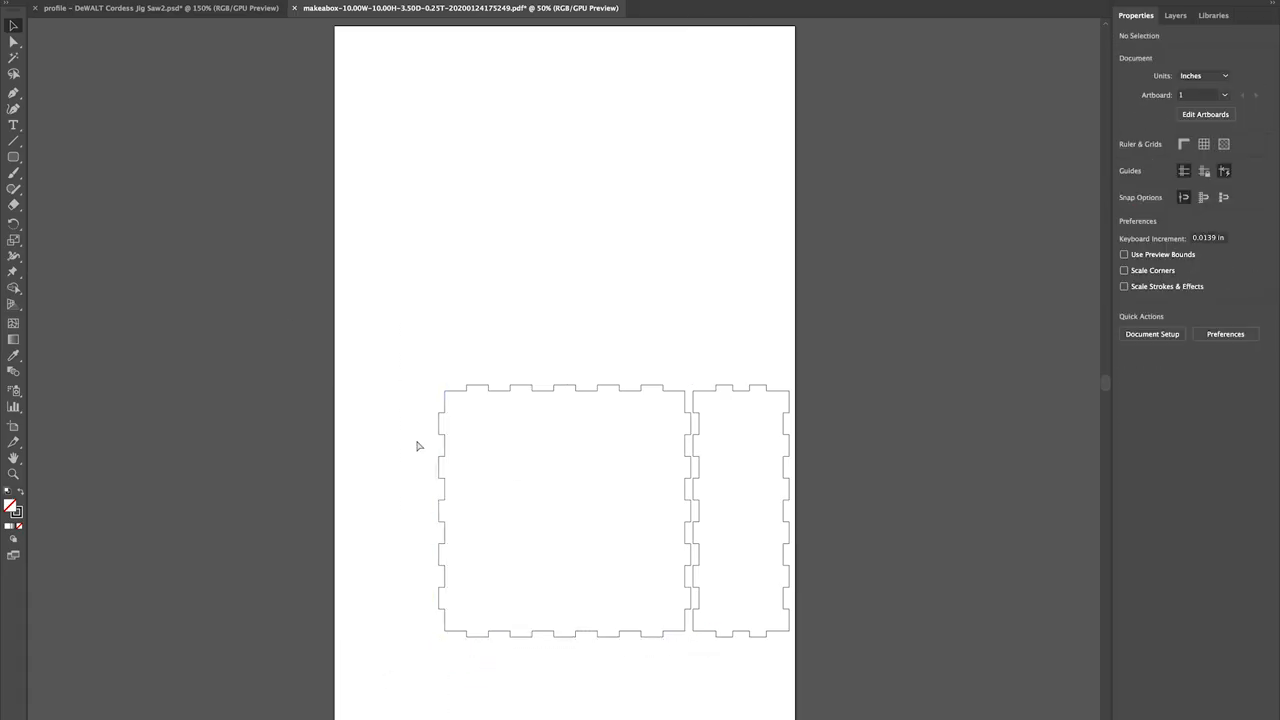